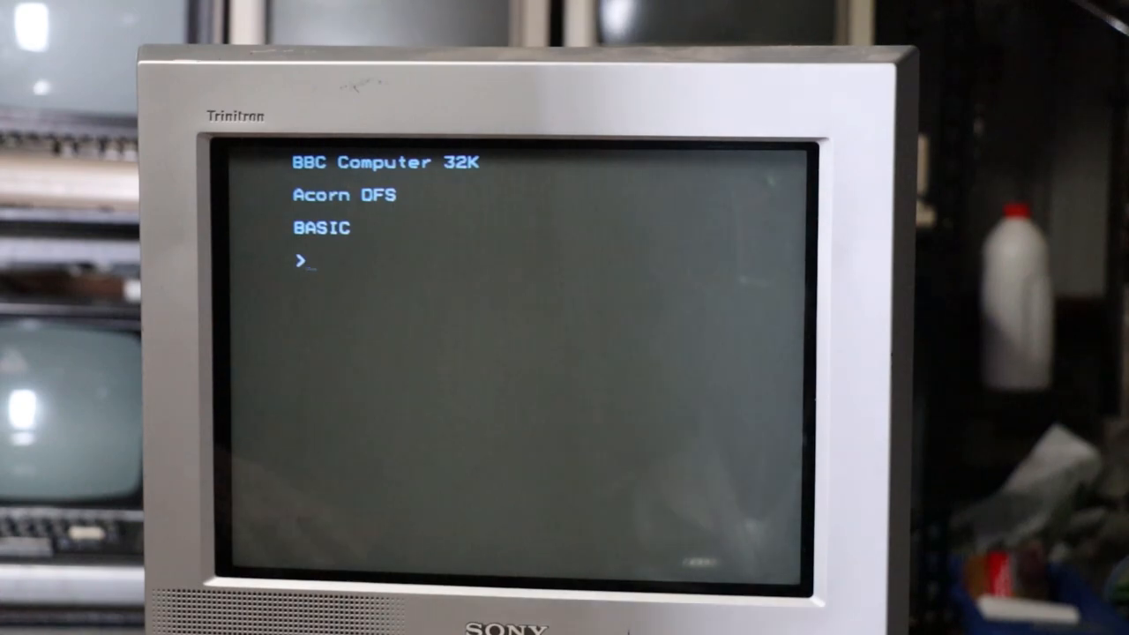
Enter BASIC lines 10 MODE 2, 20 FOR C=0 TO 15, 30 COLOUR C and 40 PRINT C.
type("10 MOD")
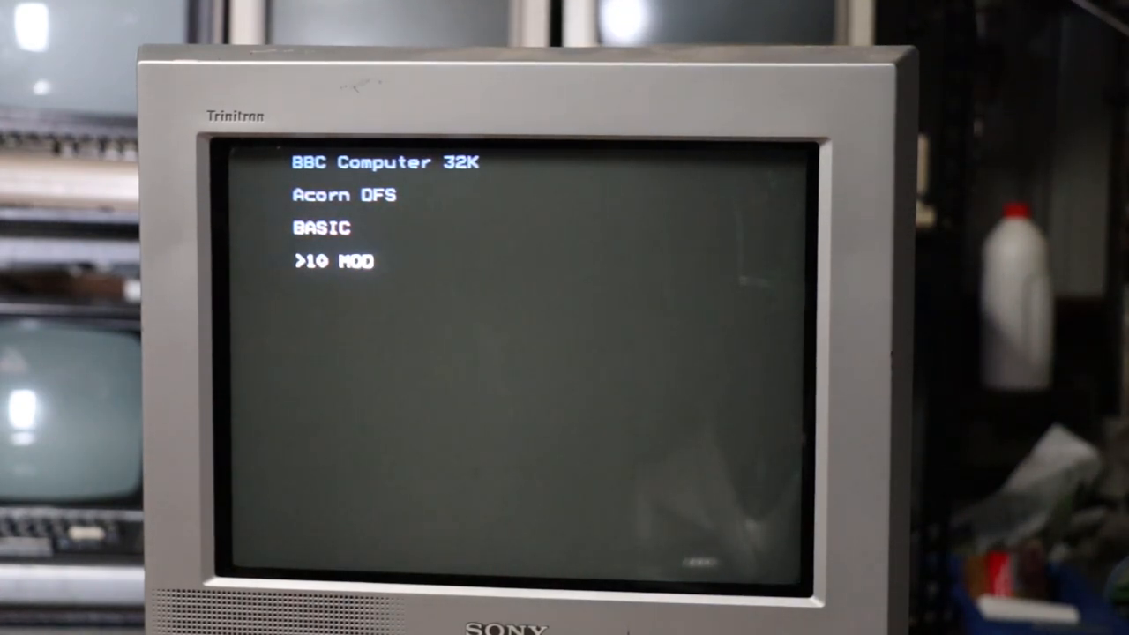
type("2")
type("30 COLOUR C")
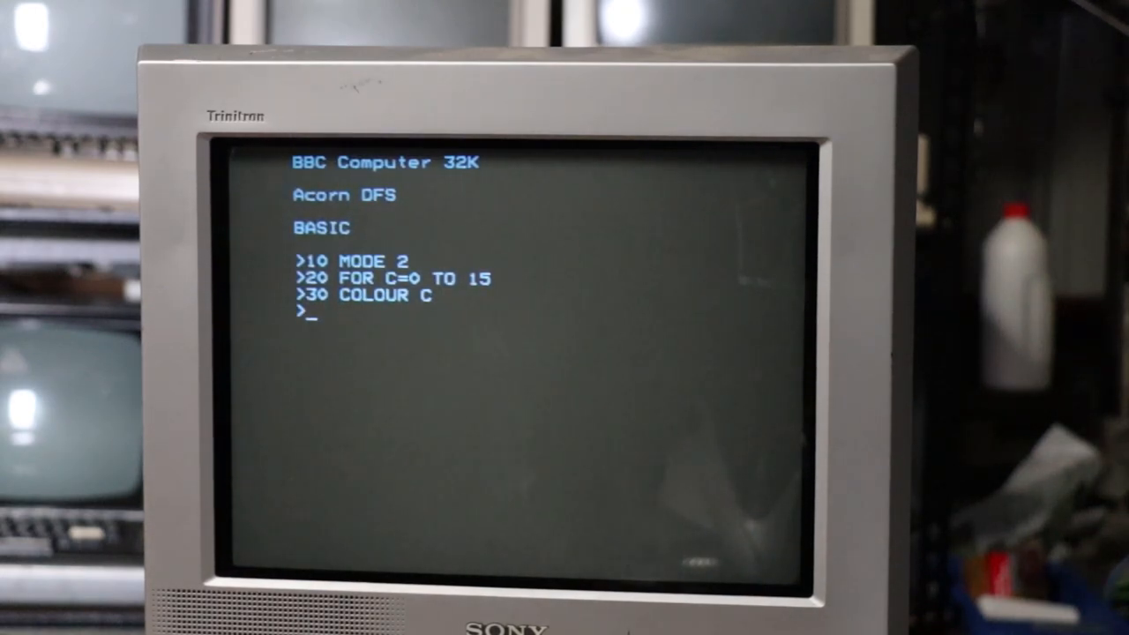
type("40 PRINT C")
type("50 NEXT C")
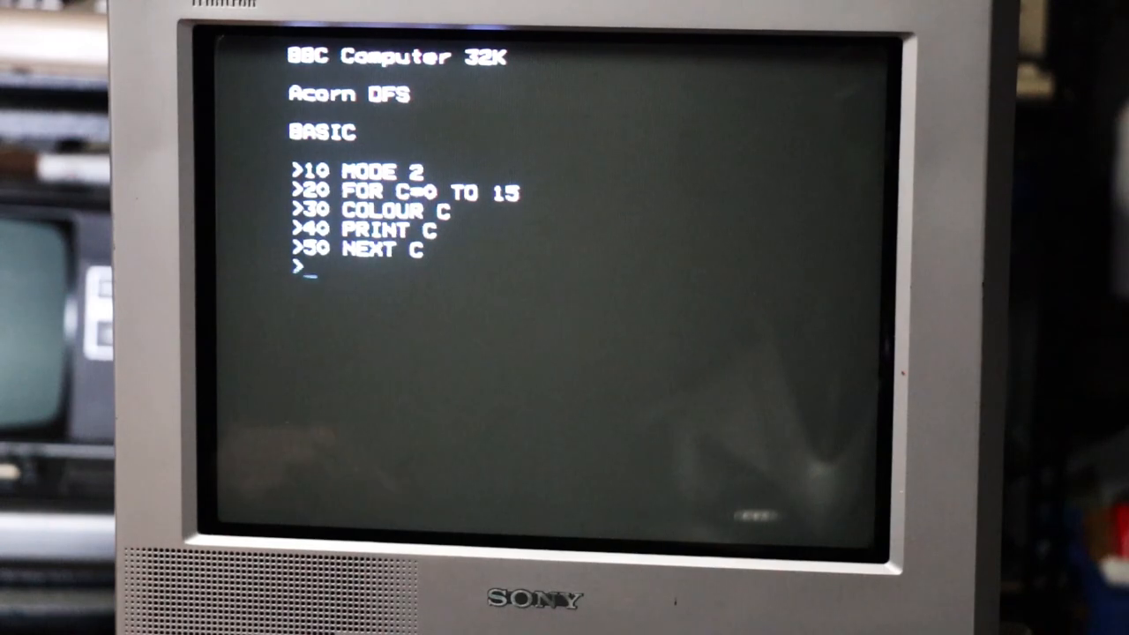
Run the five-line colour loop program with RUN.
type("RUN")
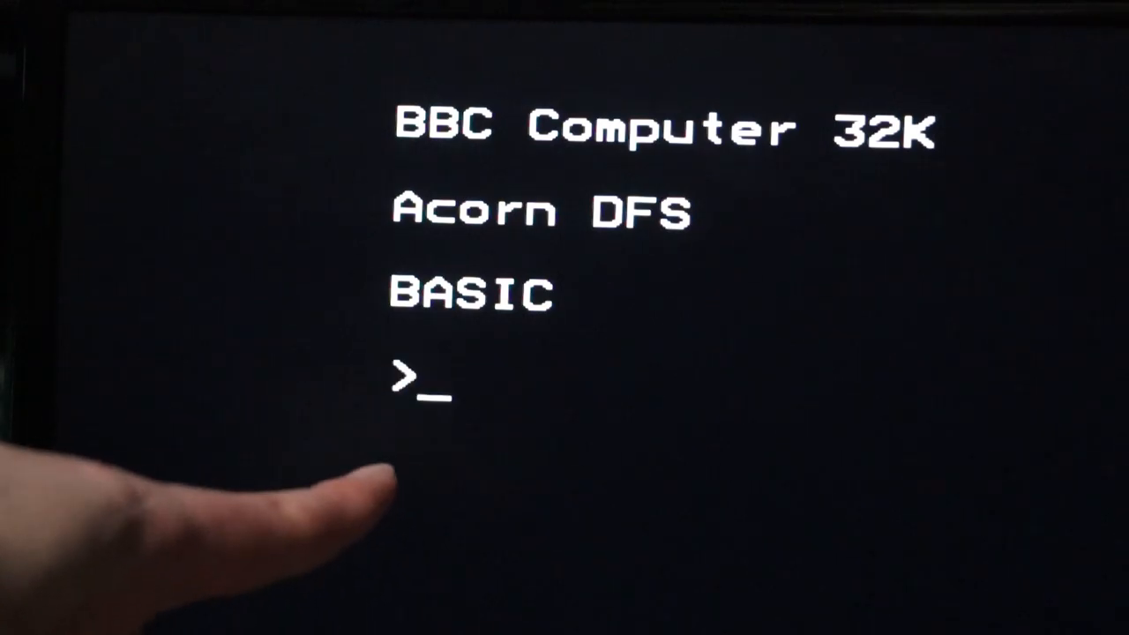
Re-enter the colour program starting with 10 MODE 2 and run it.
type("10 MODE 2")
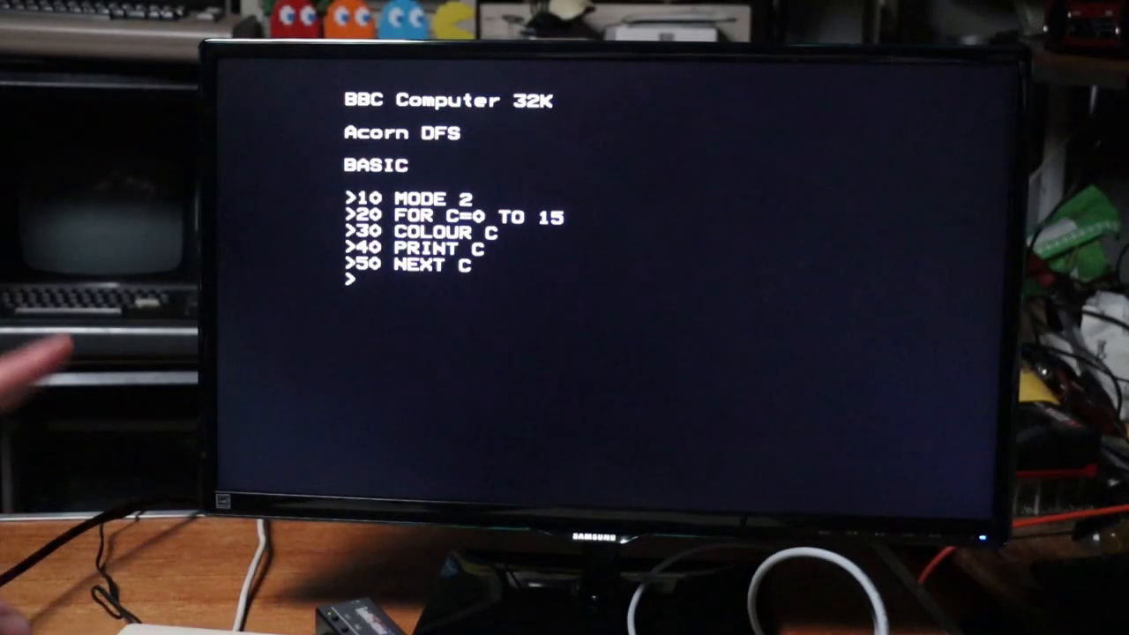
type("RUN")
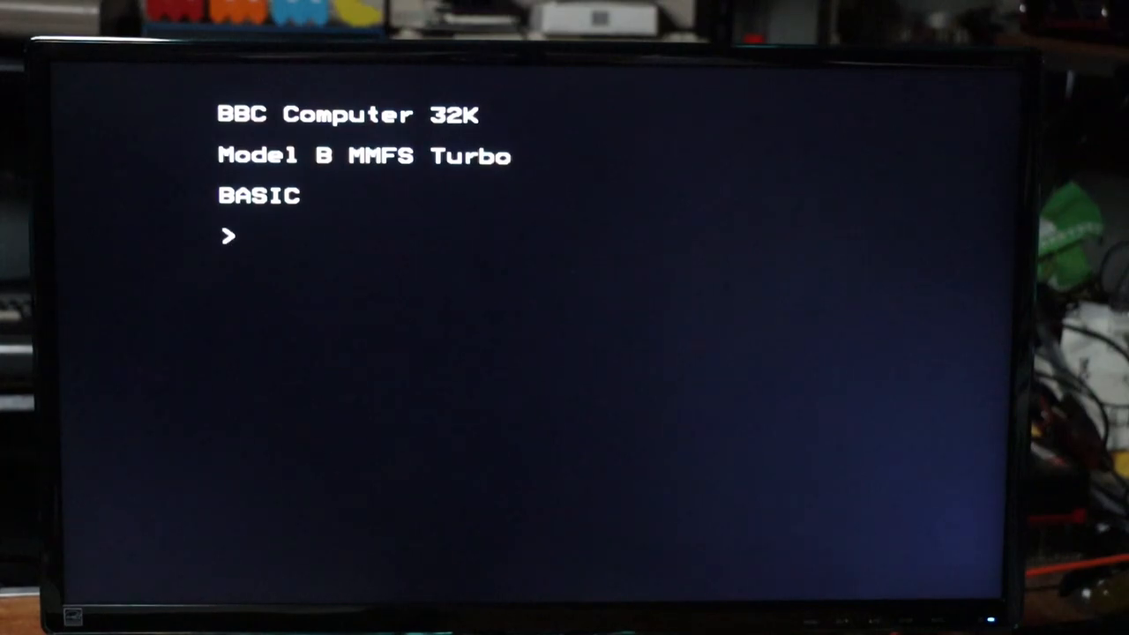
Begin the MMFS star command *DBOOT at the BASIC prompt.
type("*")
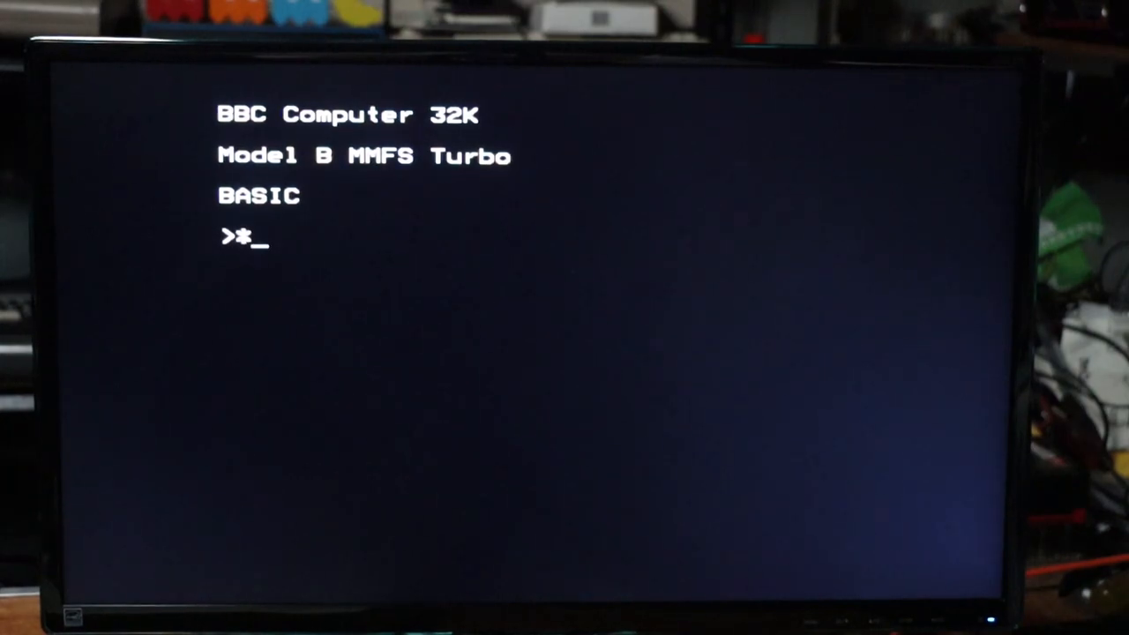
type("DBOOT")
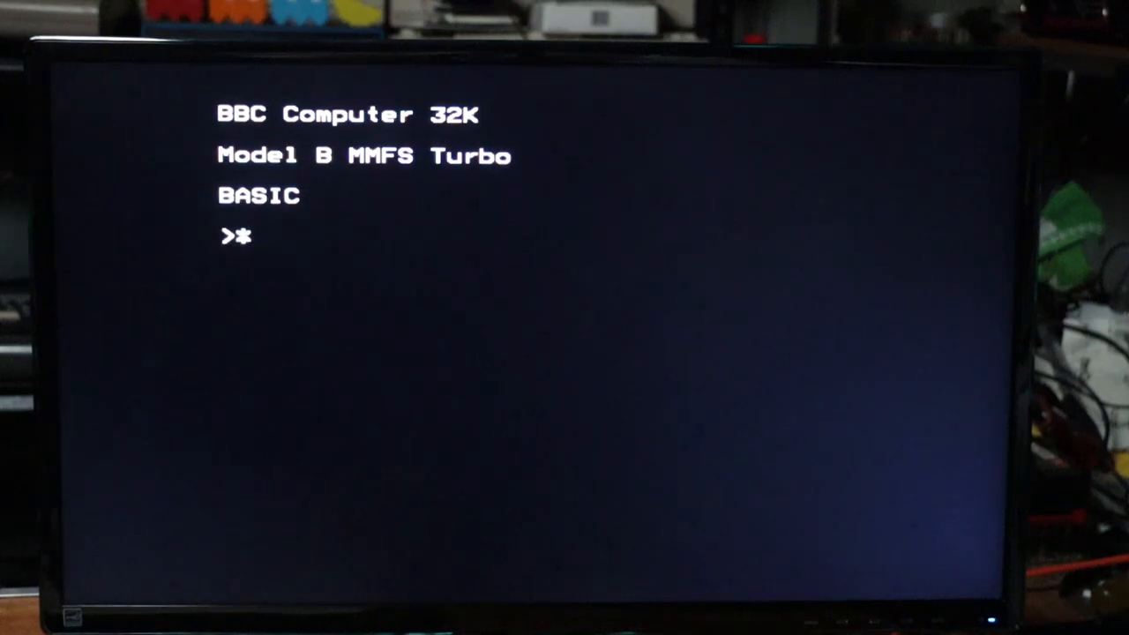
Select drive 0 with *DISK 0 and mount disk image 250 with *DIN 250.
type("DISK 0")
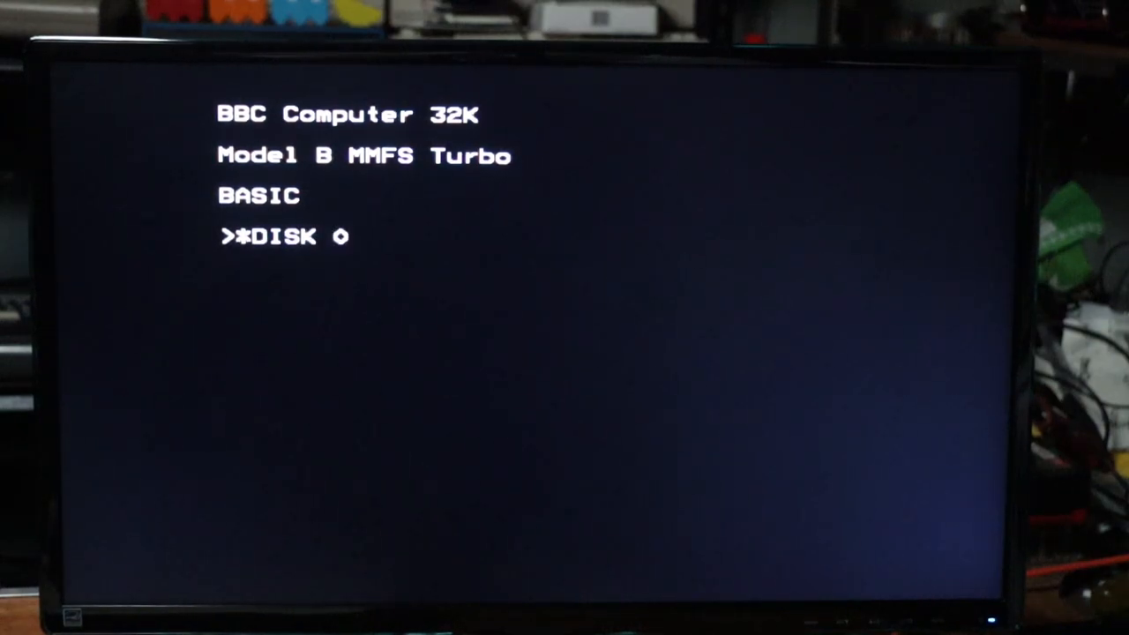
key("Enter")
type("*D")
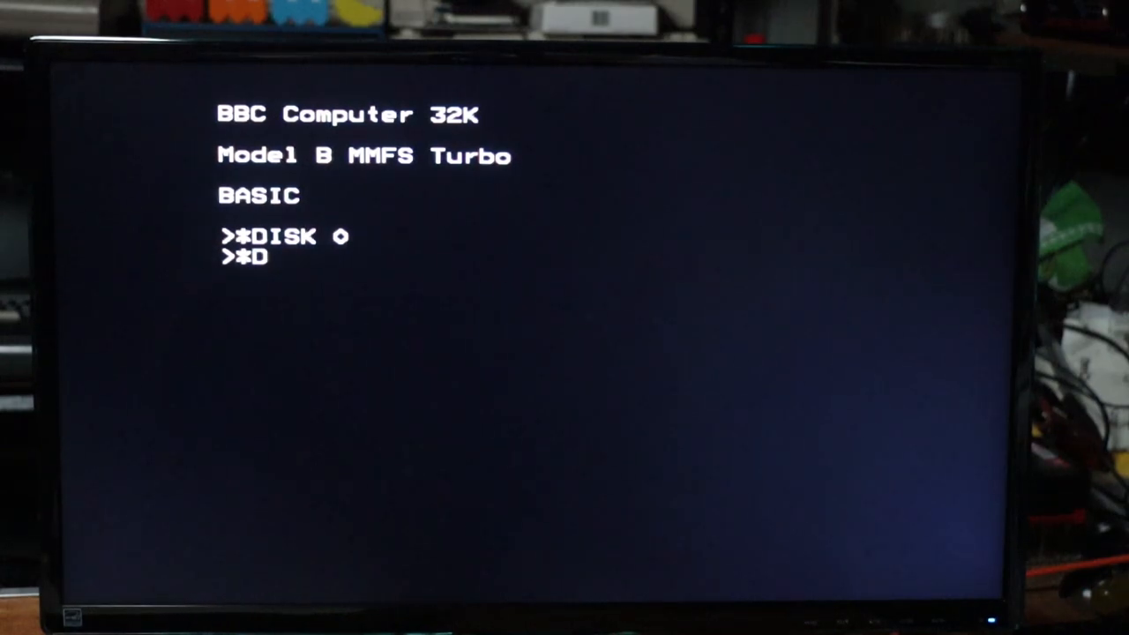
type("IN")
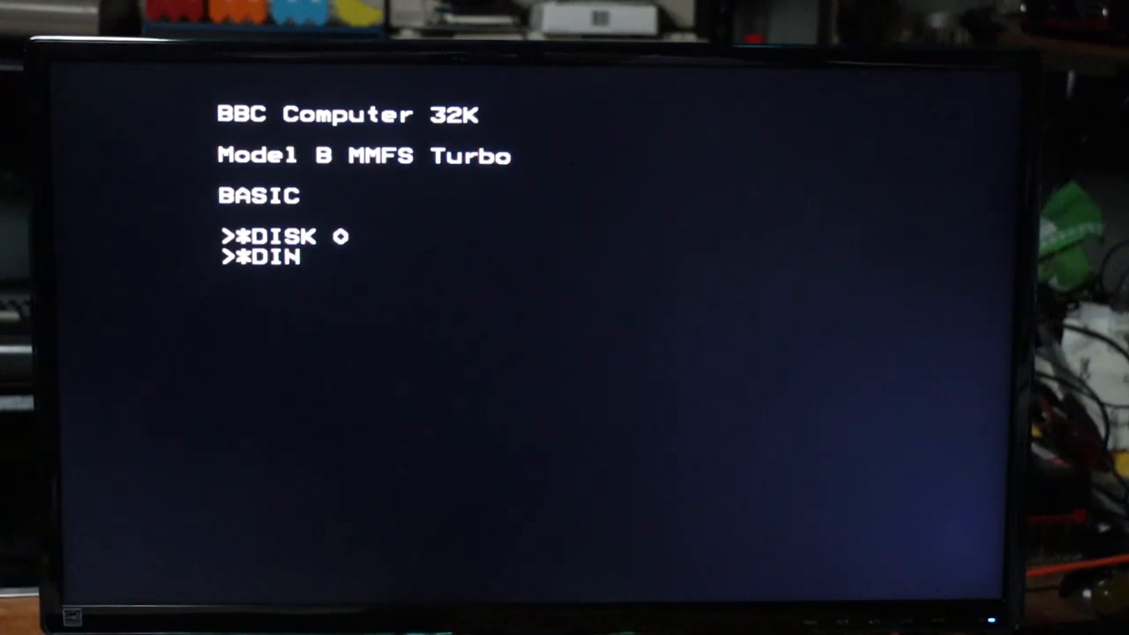
type("250")
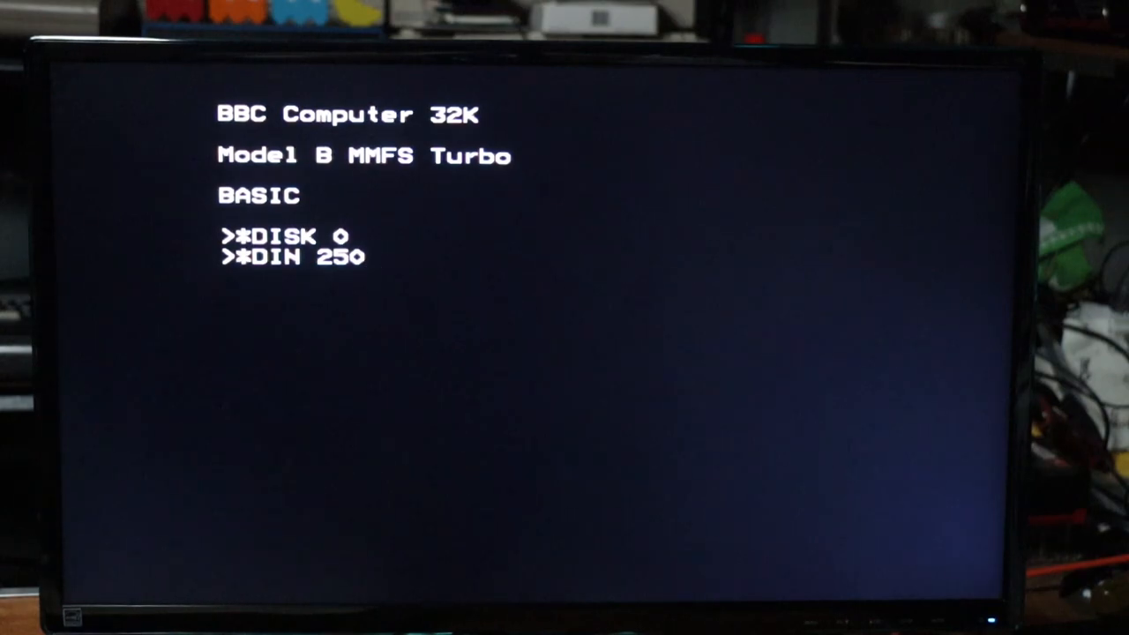
key("Return")
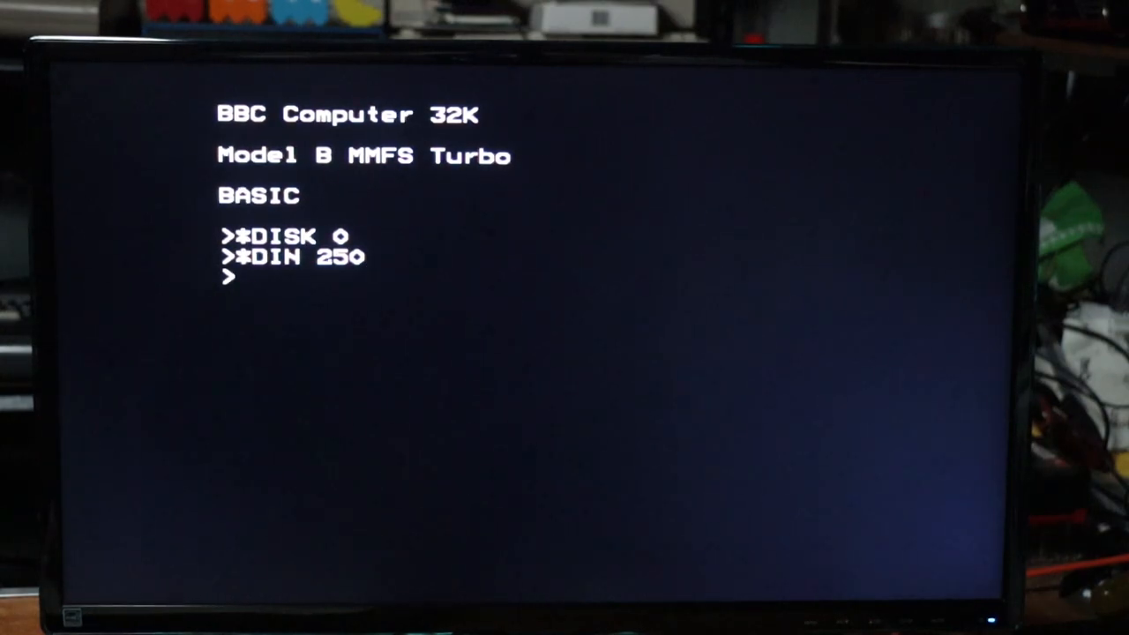
List the catalogue of disk 250 with *CAT, showing !BOOT and its games.
type("CAT")
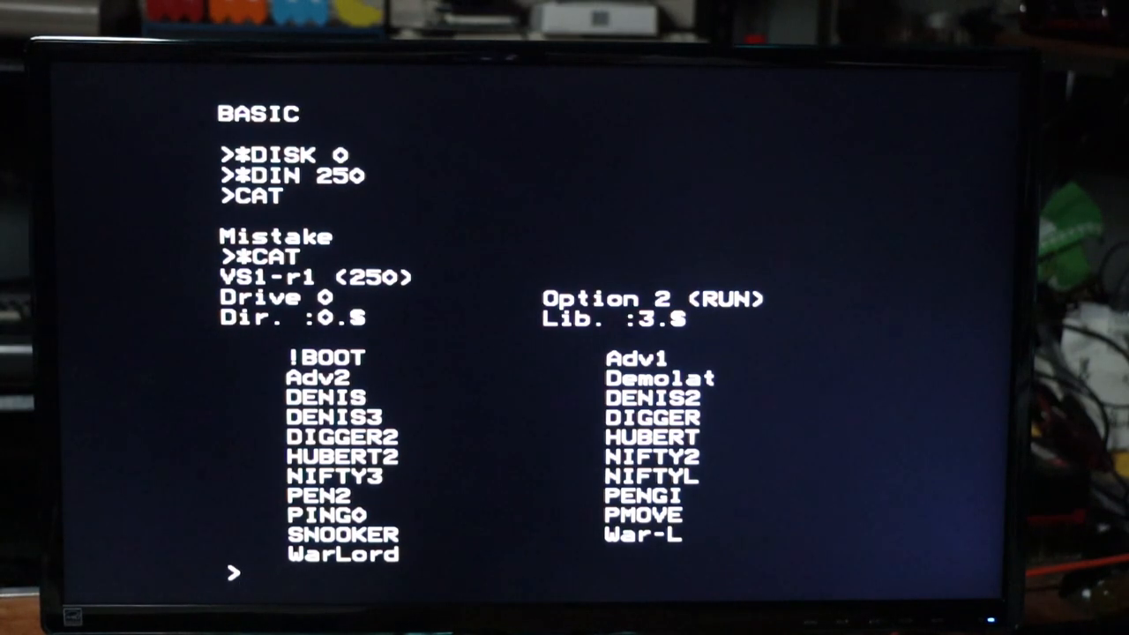
Enter !BOOT without the star, get No such variable, then start *!BOOT.
type("!BOOT")
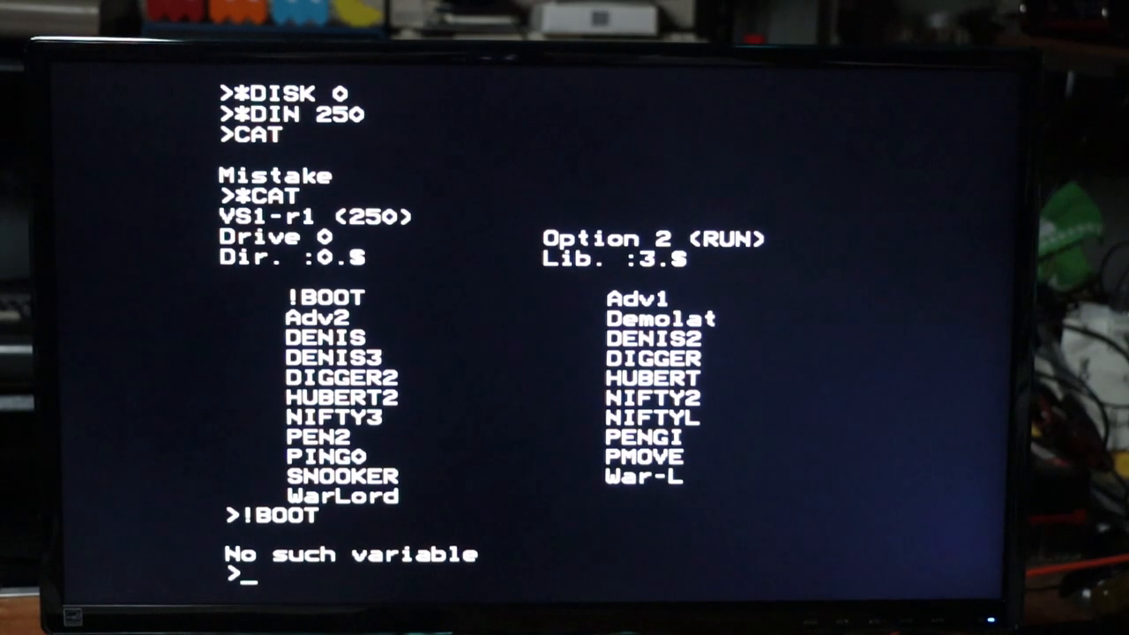
type("*!")
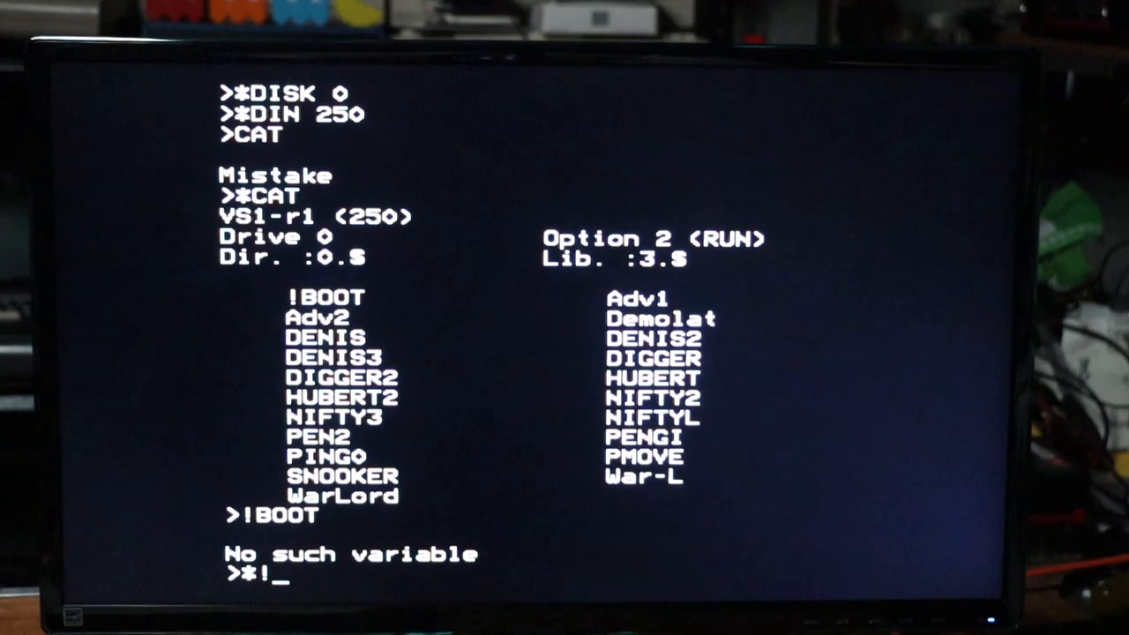